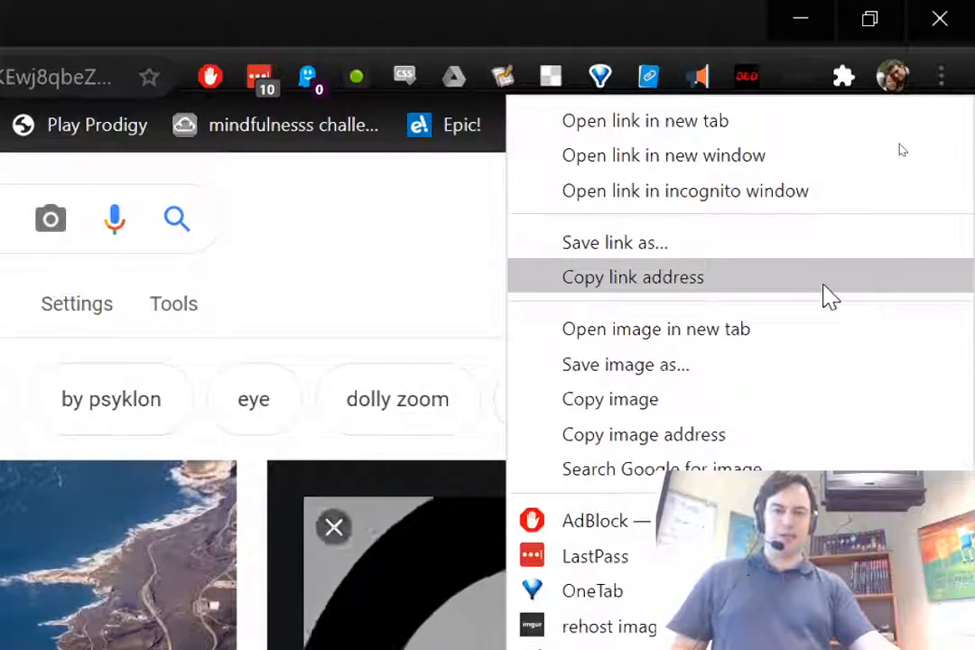
mouse_move(740, 338)
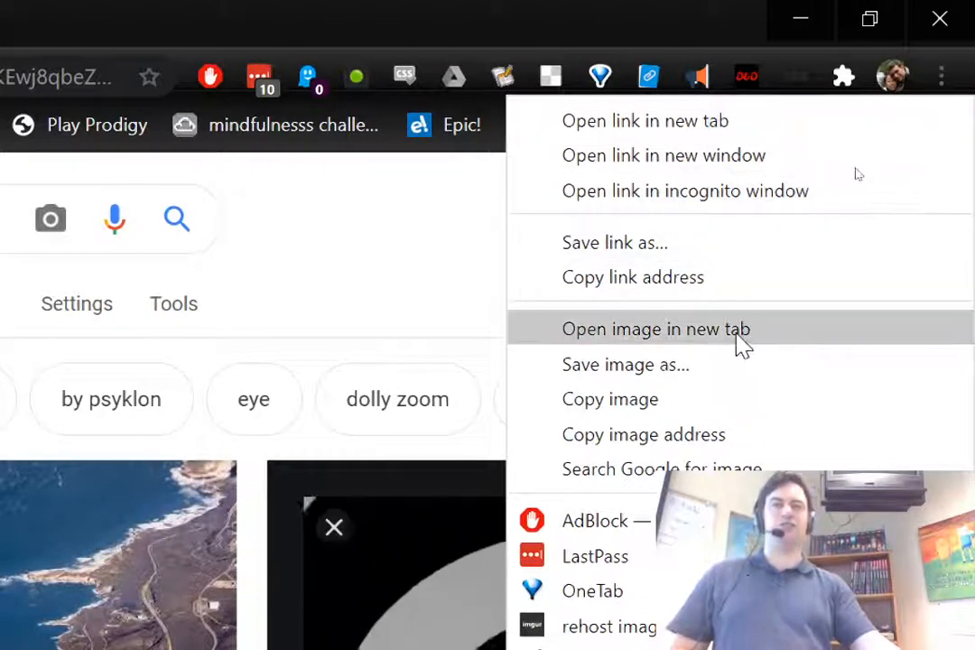
mouse_move(754, 338)
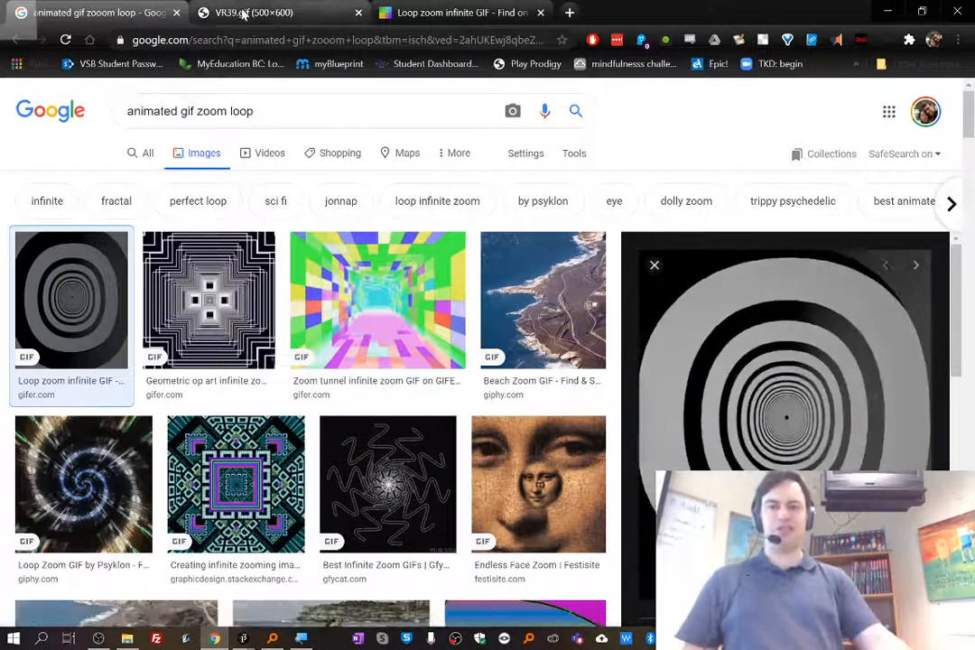
Step: Switch to the VR39.gif tab and select its i.gifer.com address in the address bar
click(261, 12)
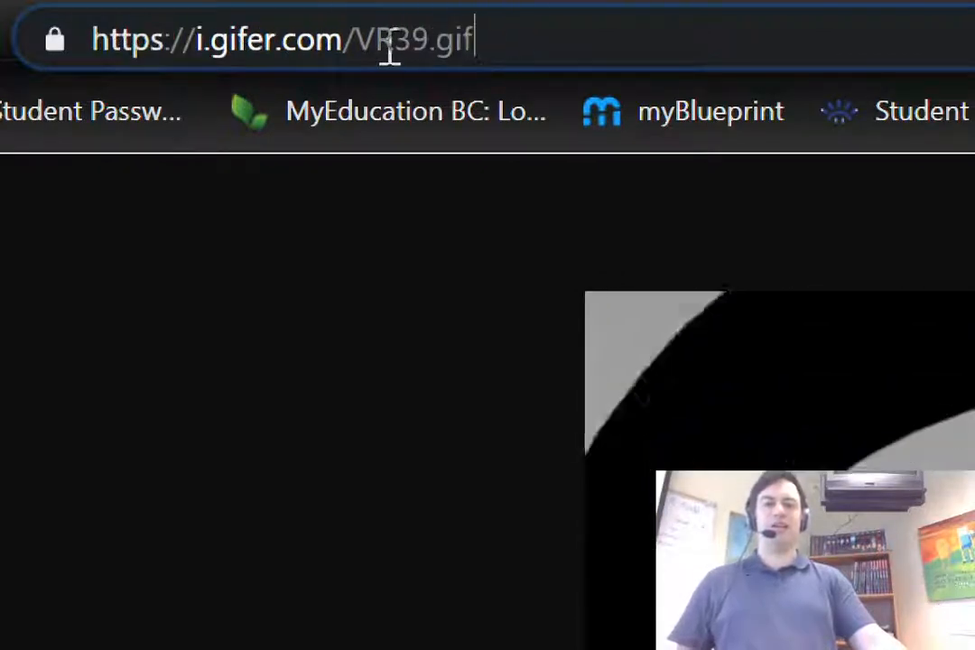
double_click(425, 39)
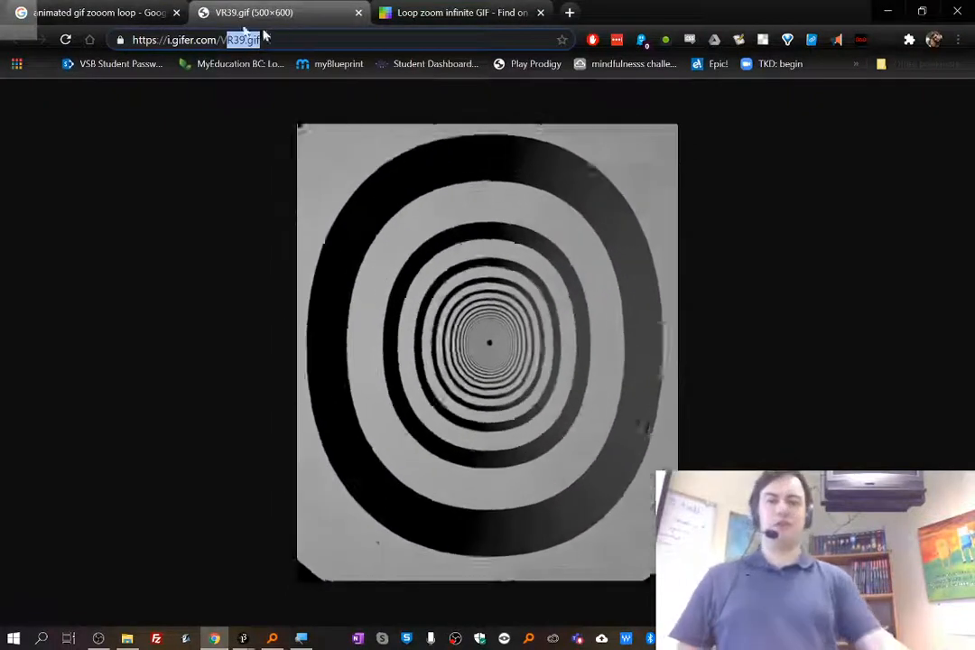
click(456, 12)
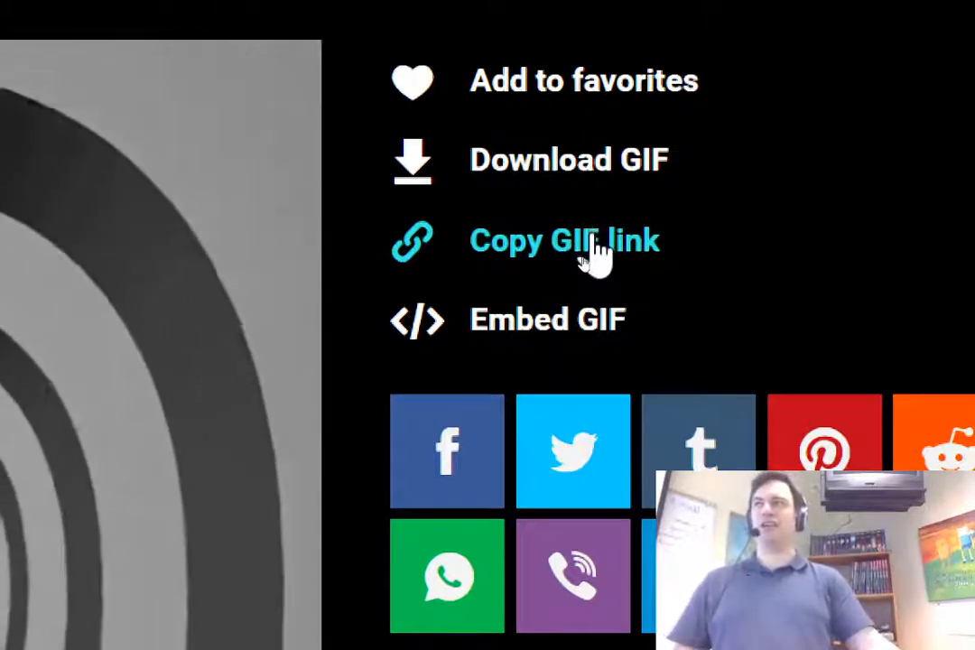
mouse_move(641, 293)
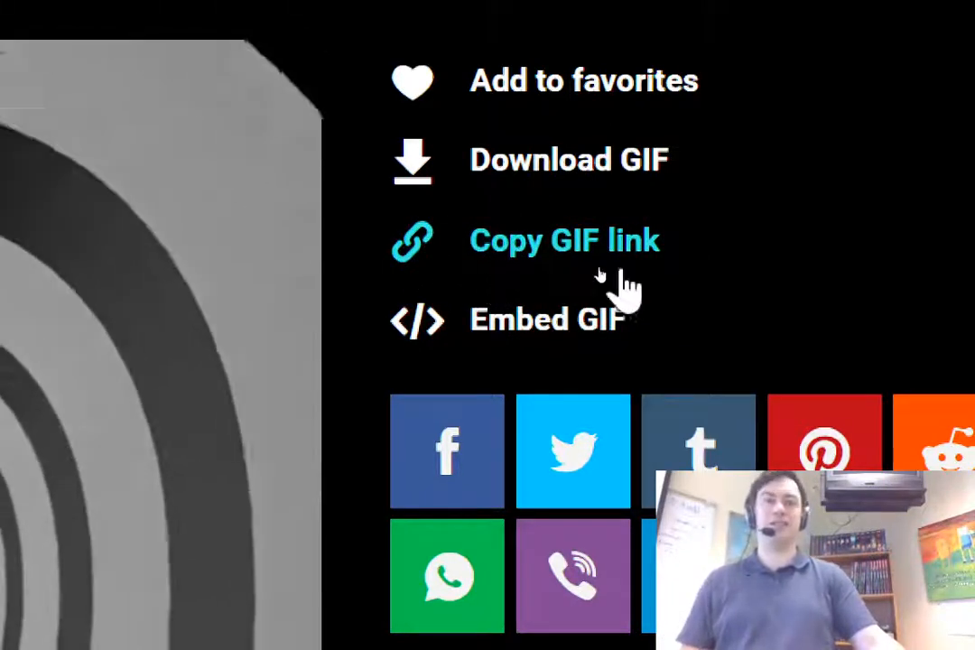
Step: Copy the tunnel GIF's link from its GIFER page
click(564, 240)
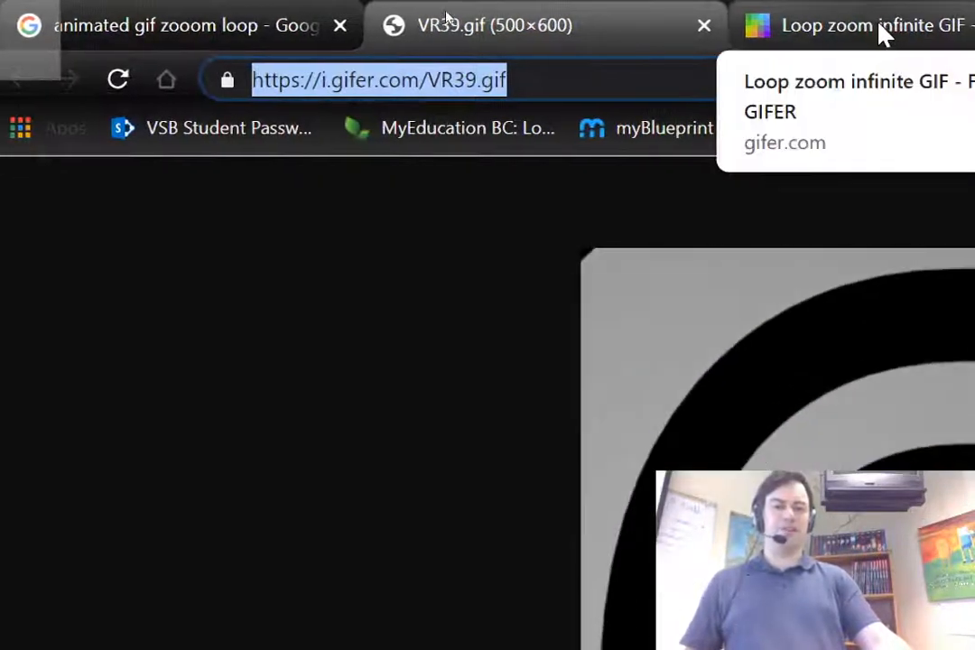
click(871, 25)
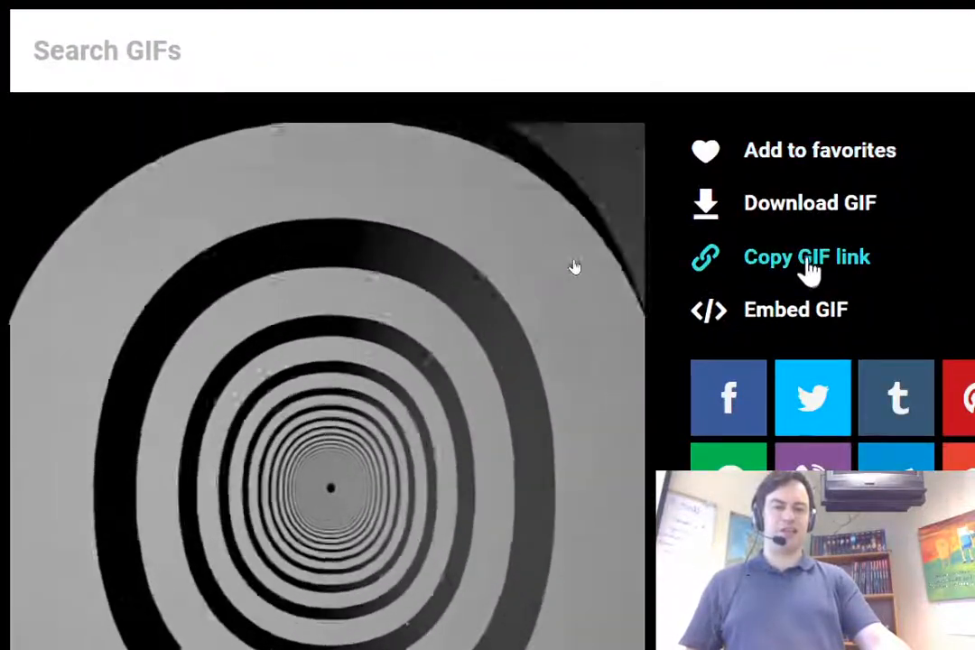
click(806, 257)
text(ez)
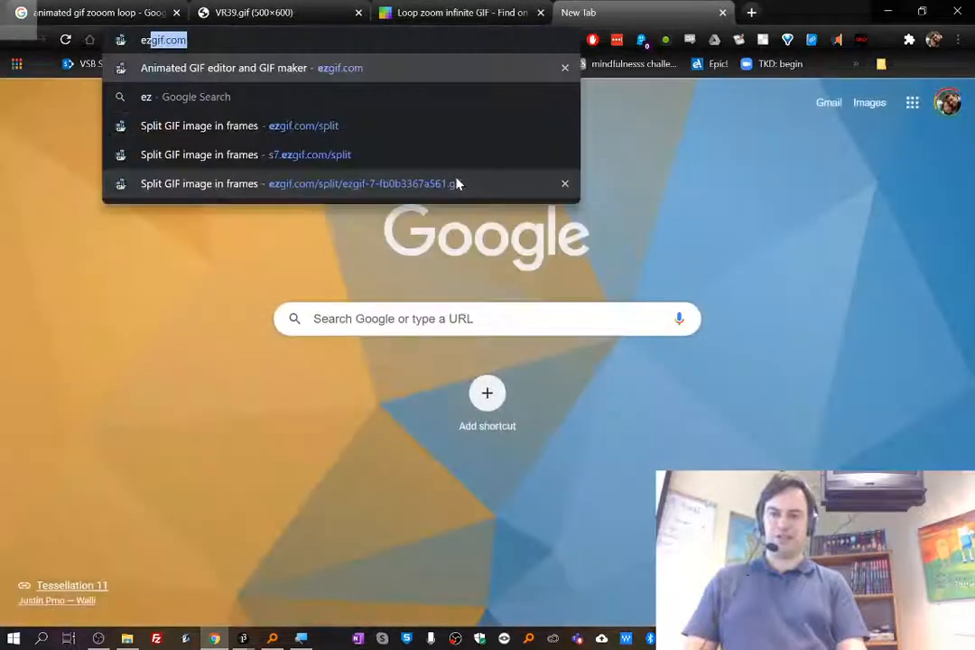
Step: Load the ezgif.com homepage from the address bar suggestion
click(251, 68)
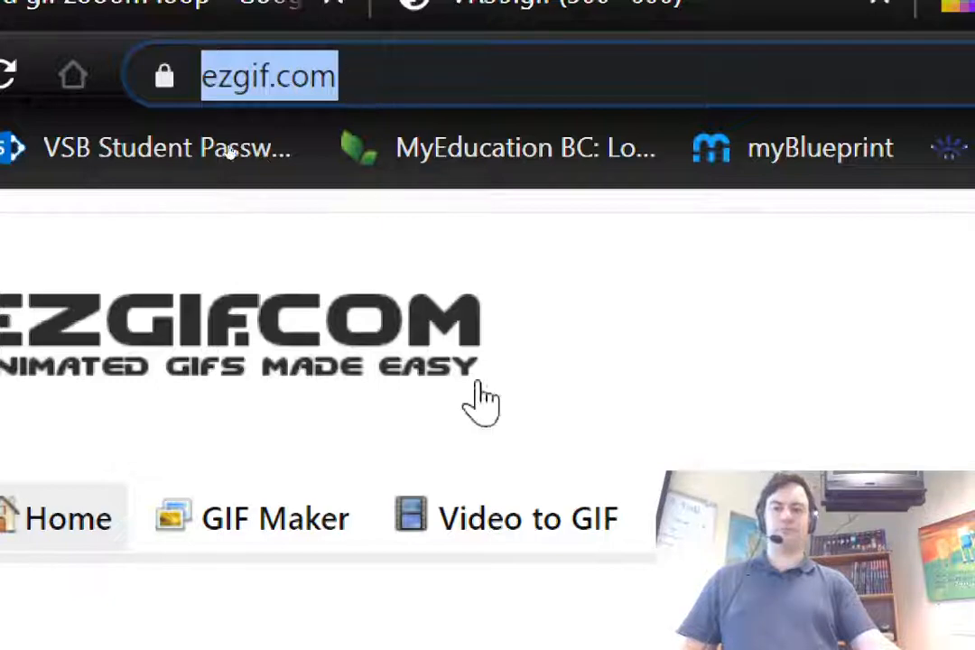
mouse_move(862, 320)
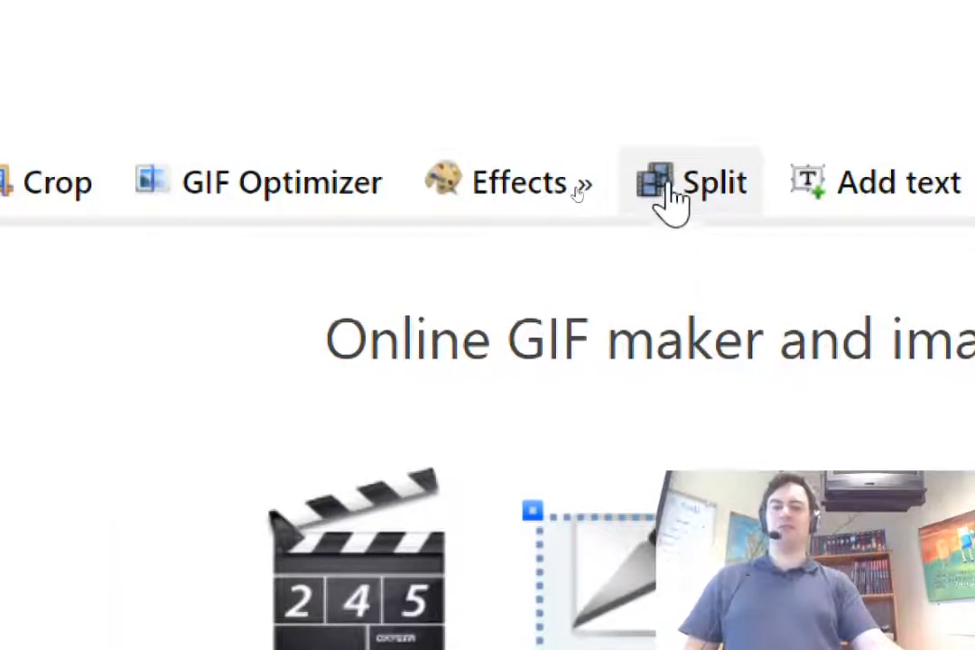
mouse_move(844, 68)
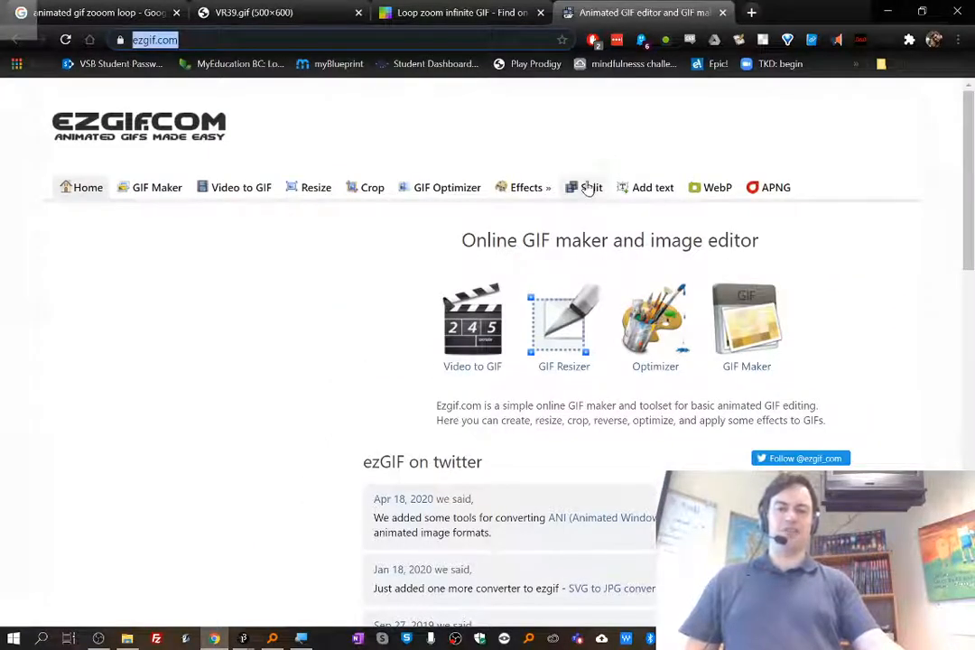
click(591, 187)
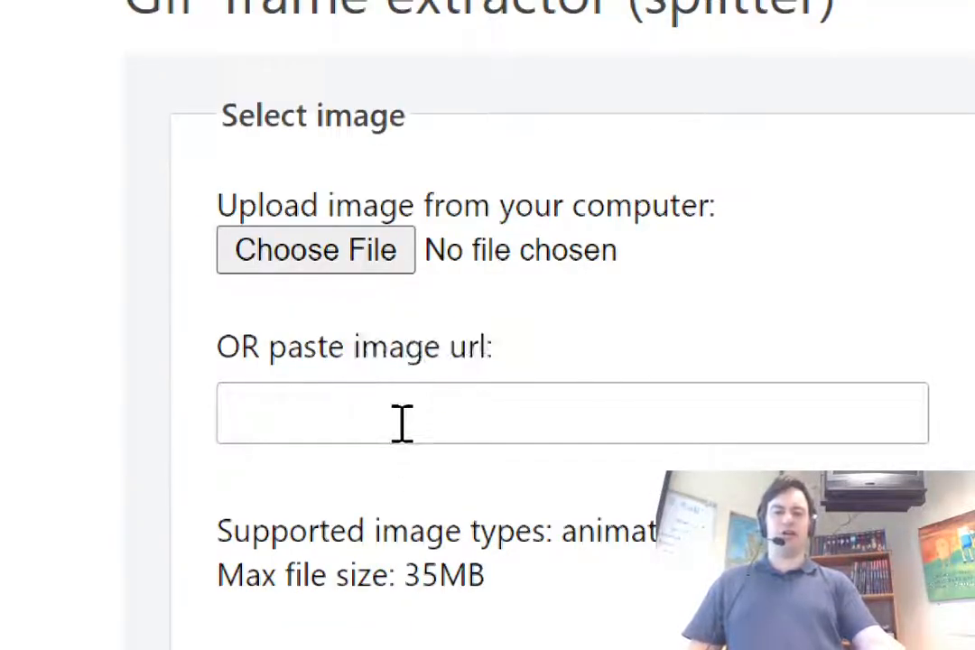
click(571, 413)
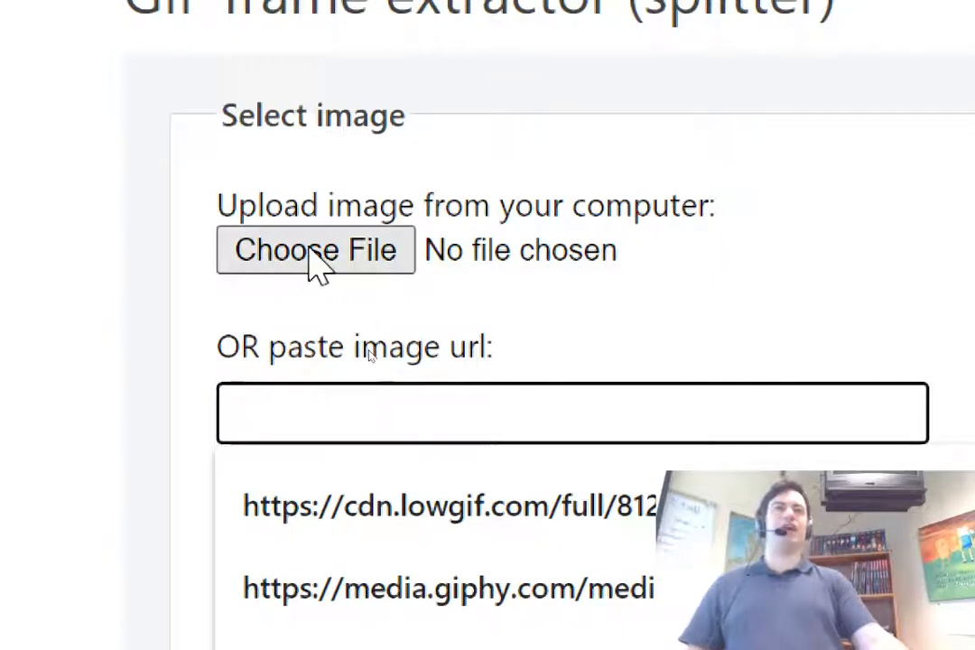
mouse_move(316, 250)
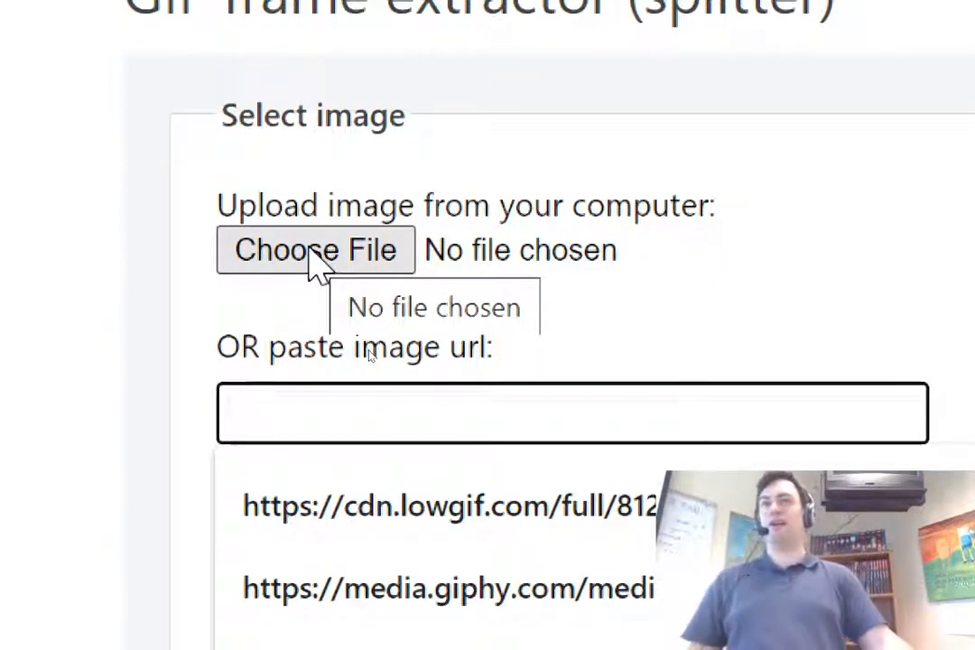
click(571, 413)
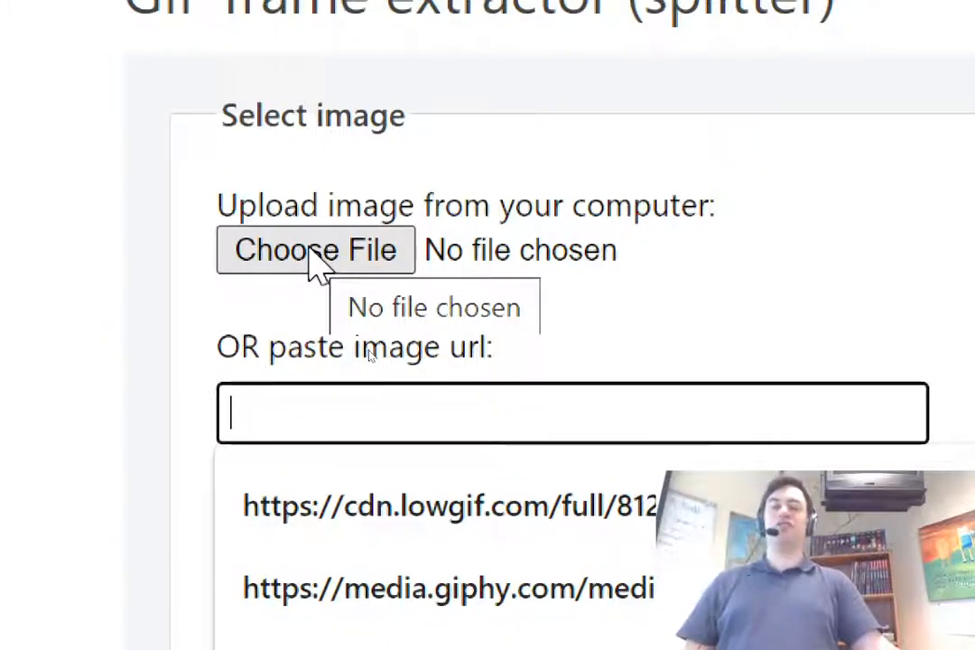
mouse_move(417, 267)
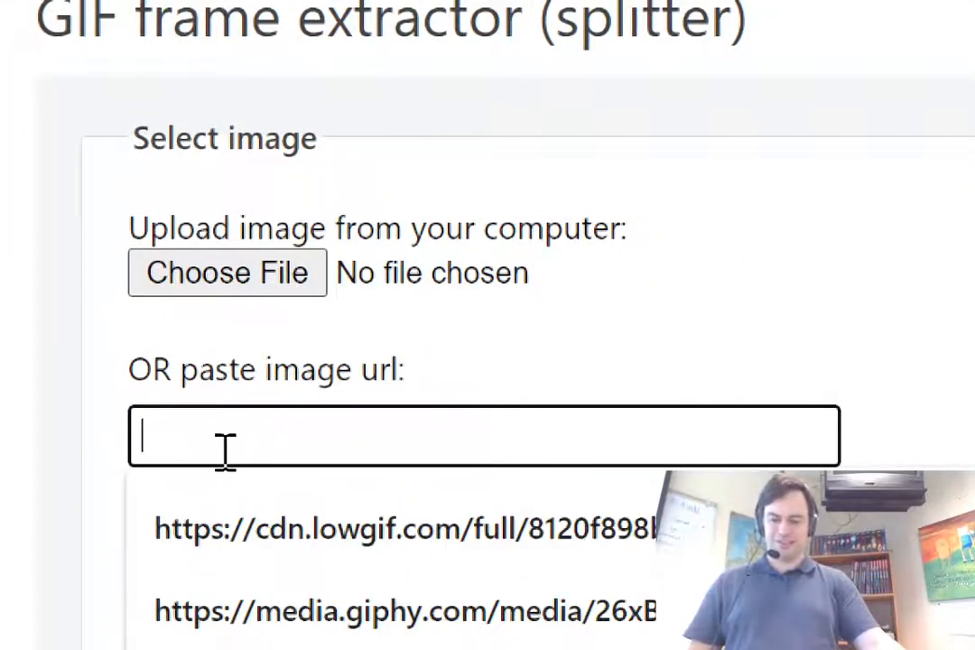
text(https://i.gifer.com/VR39.gif)
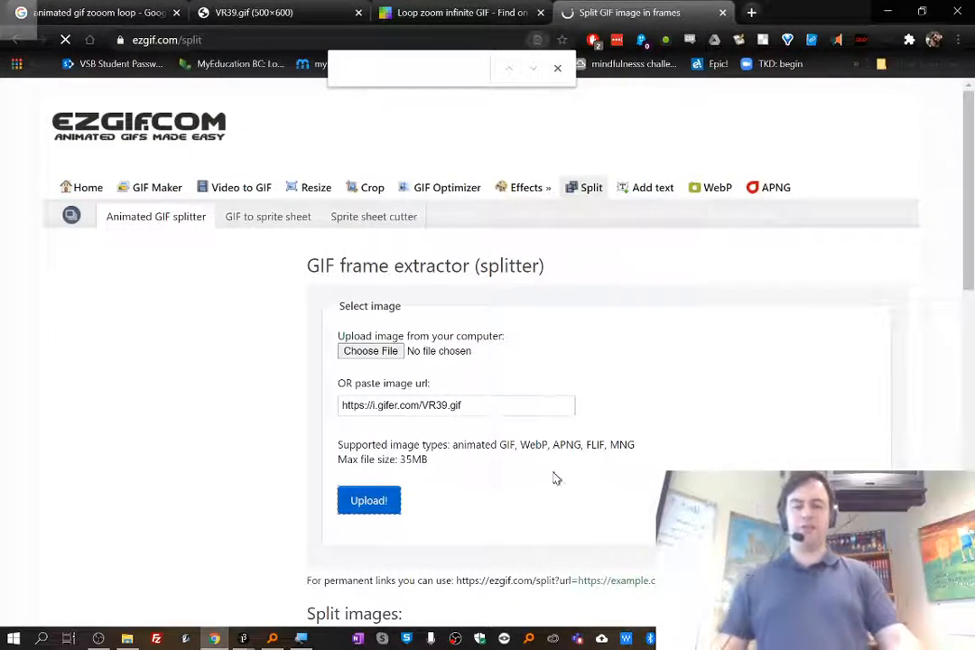
Step: Upload the tunnel GIF from its URL and split it into frames using the default option
click(368, 500)
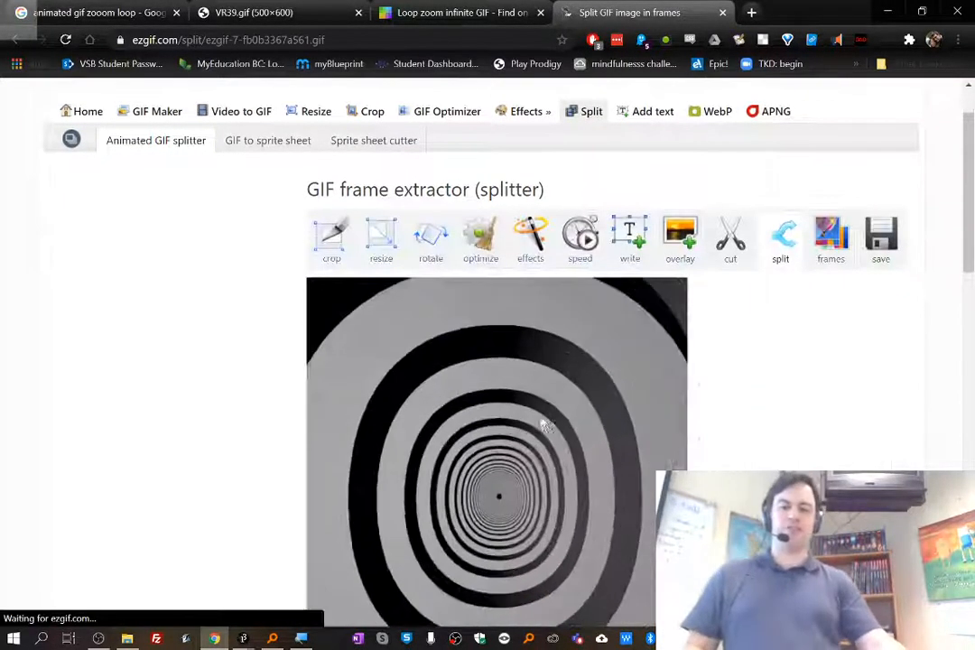
scroll(down, 3)
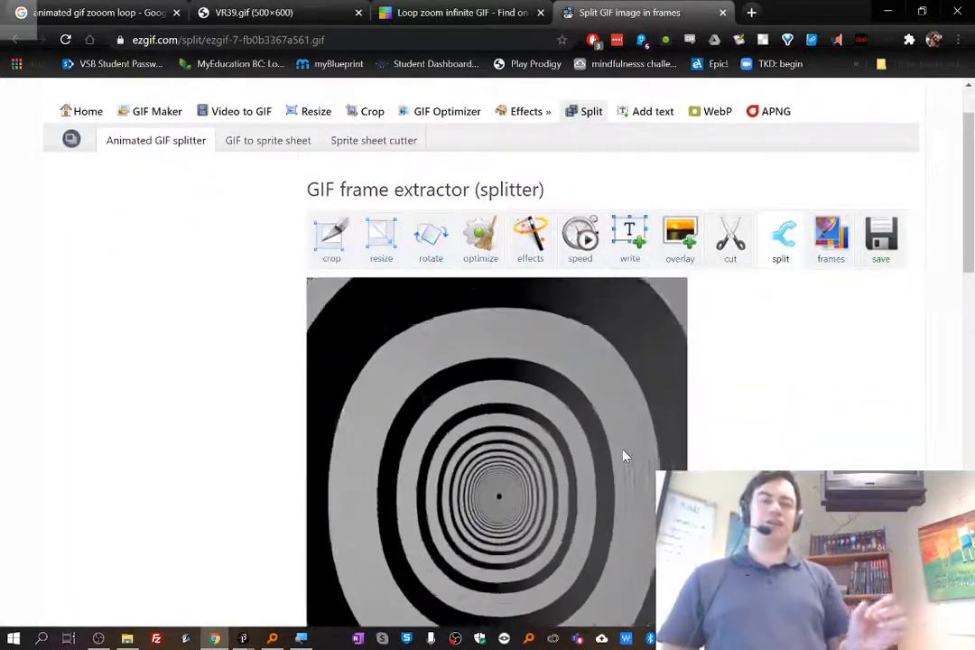
scroll(down, 3)
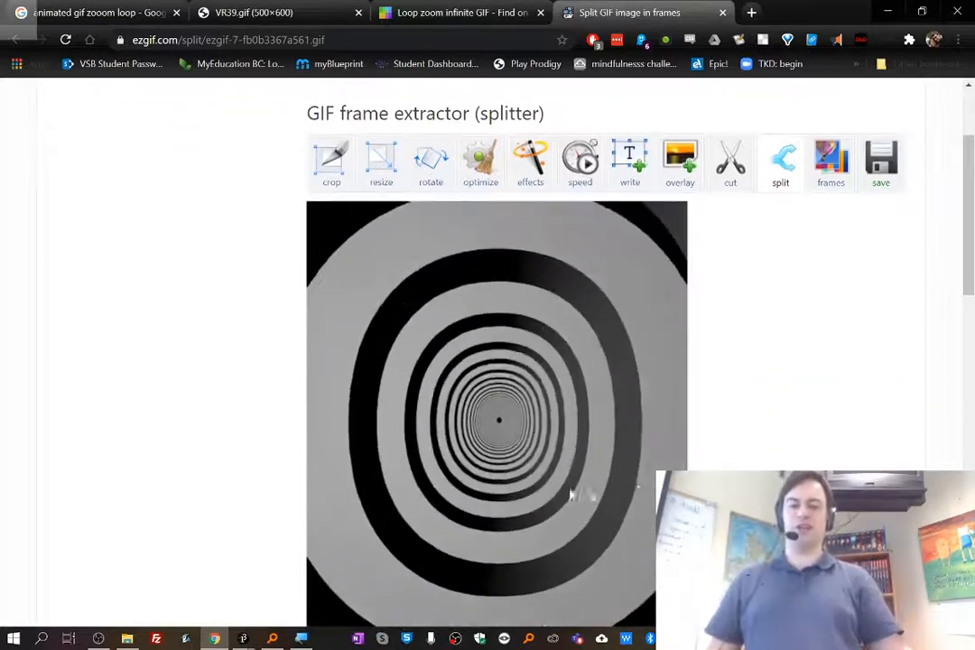
scroll(down, 3)
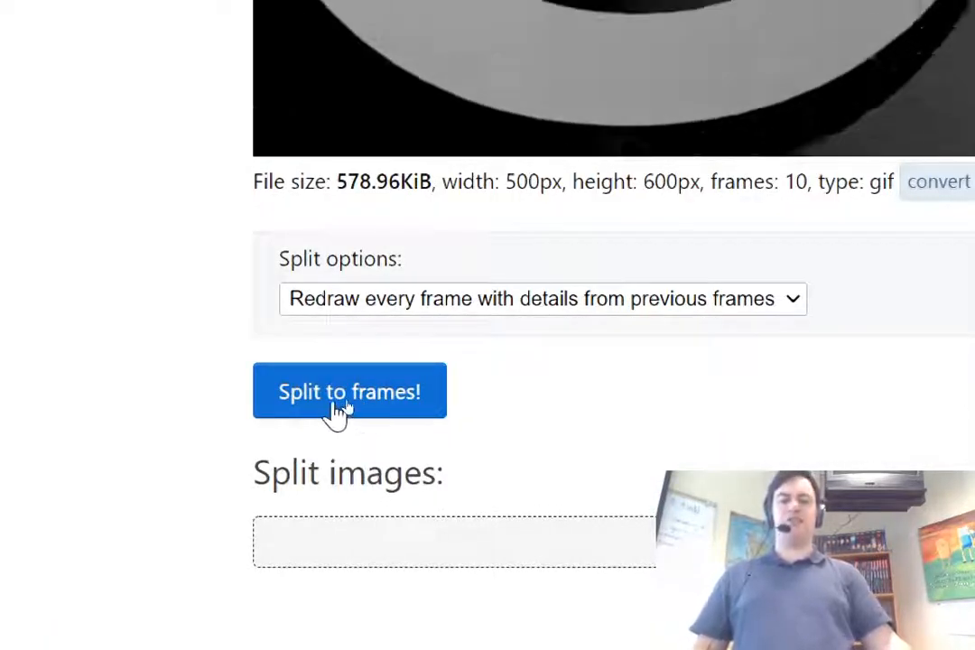
click(349, 391)
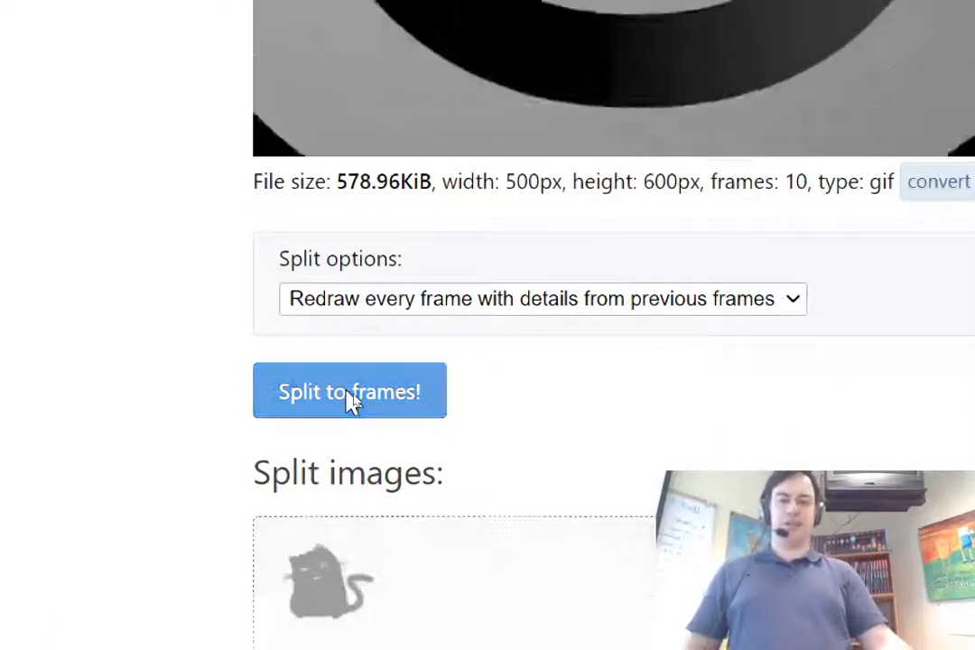
click(350, 391)
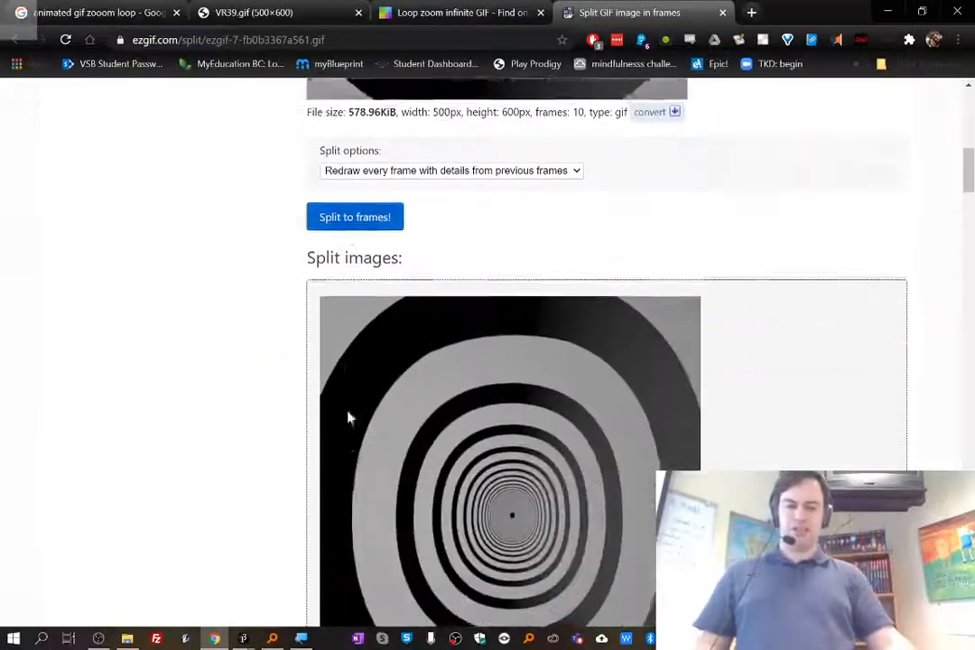
scroll(down, 3)
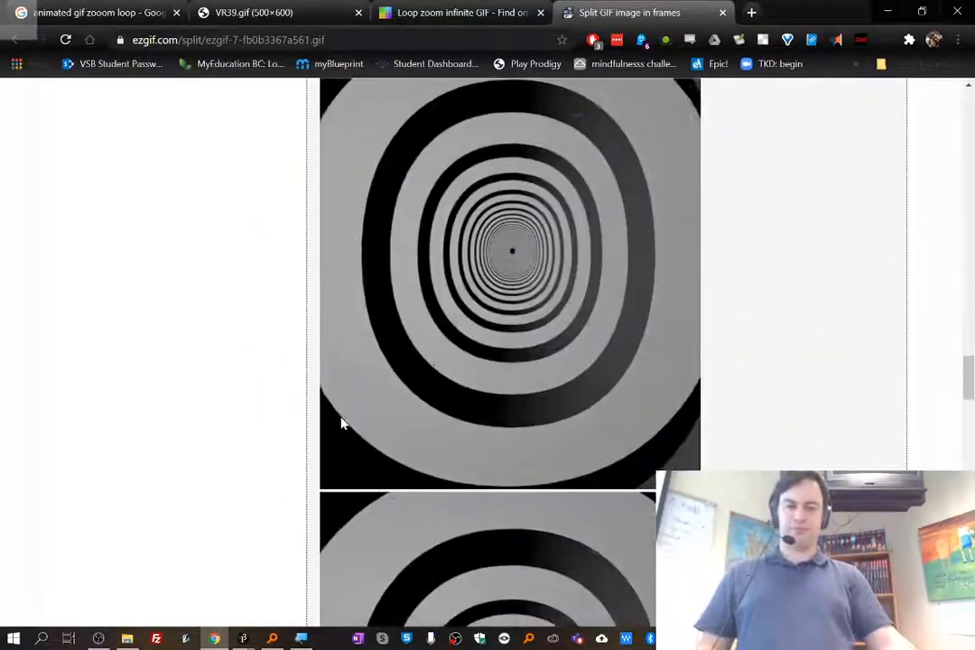
scroll(down, 3)
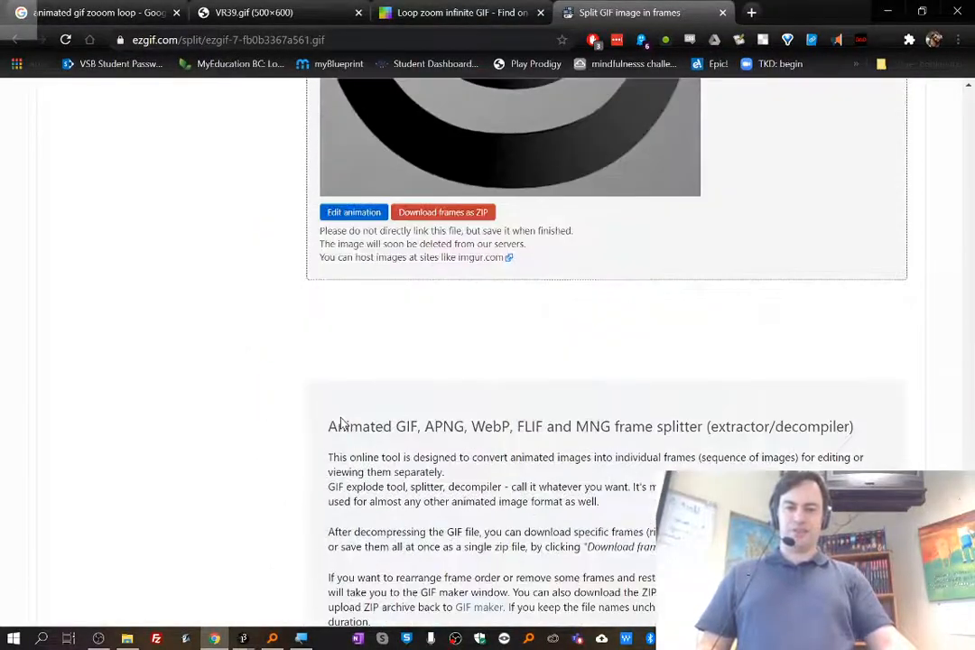
scroll(down, 3)
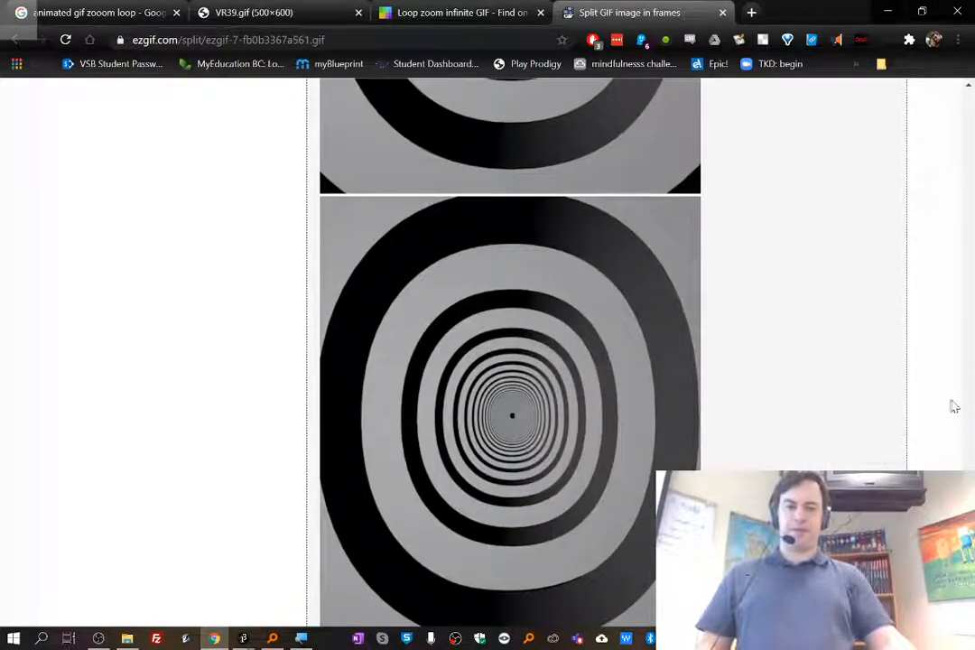
scroll(up, 3)
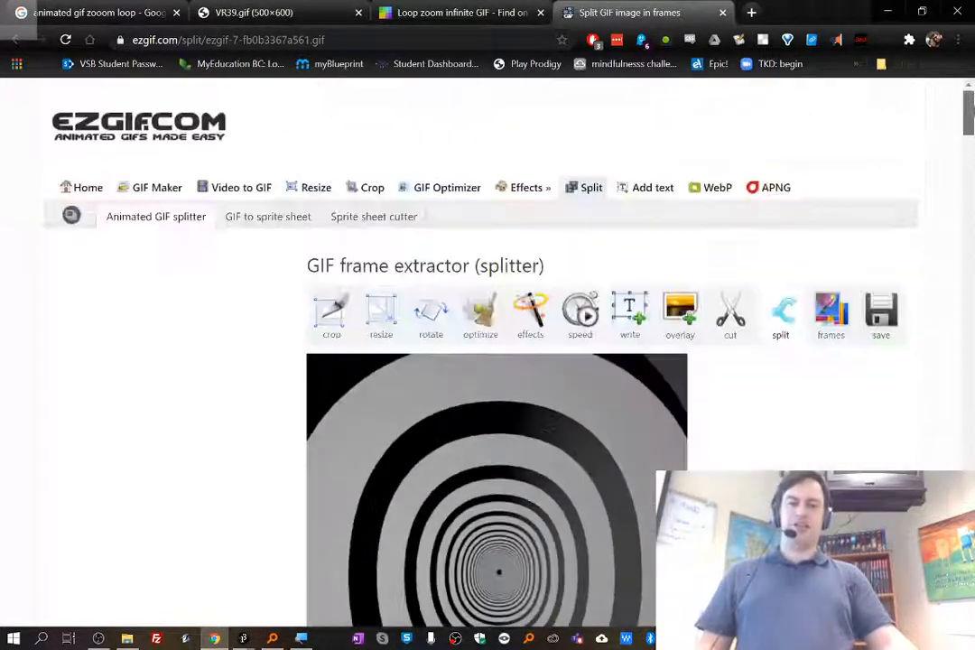
scroll(down, 3)
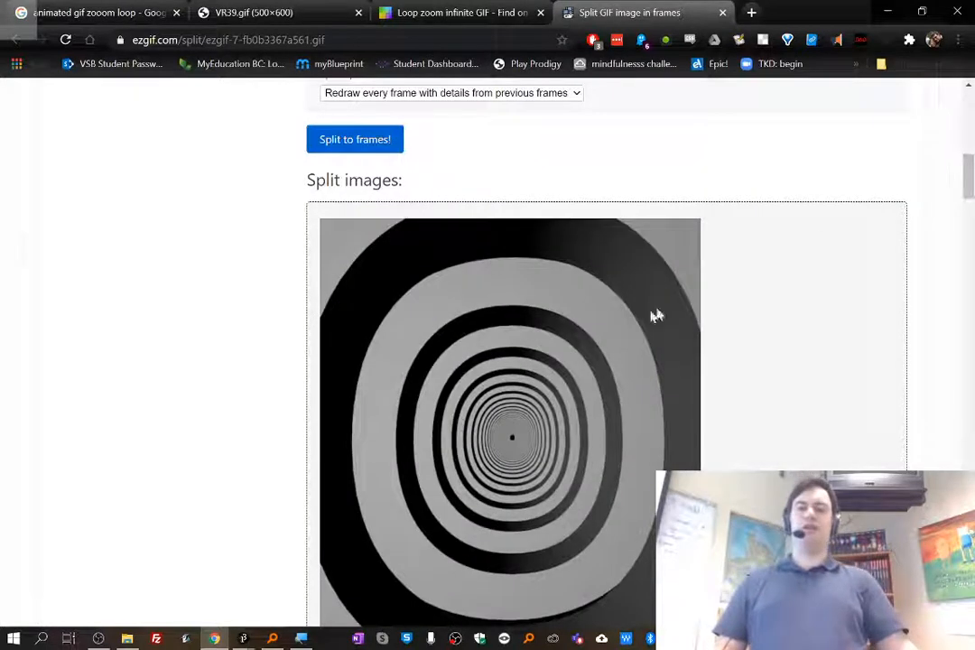
right_click(656, 315)
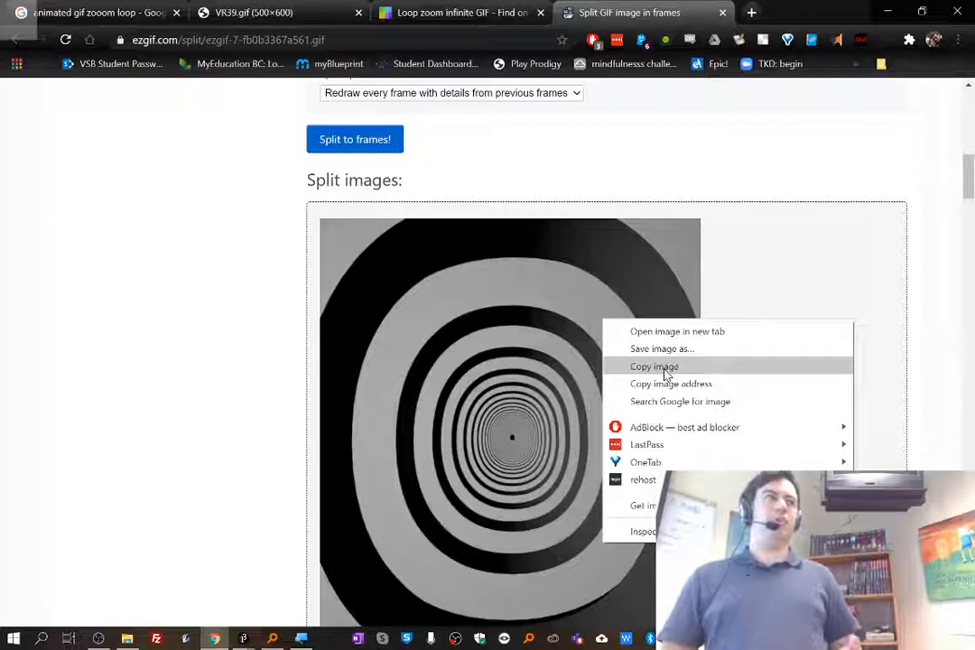
click(654, 366)
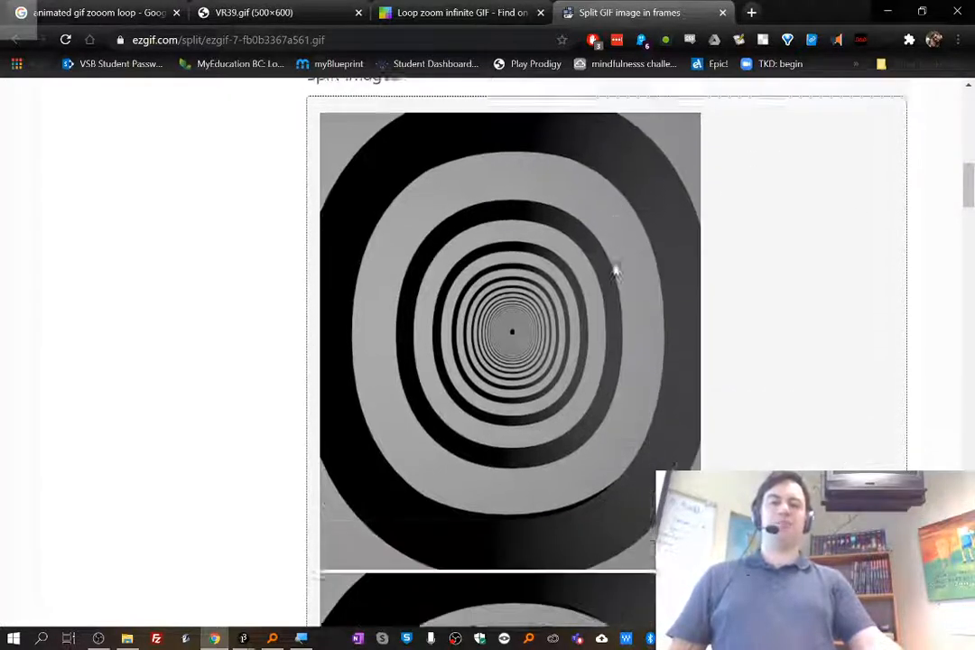
scroll(down, 3)
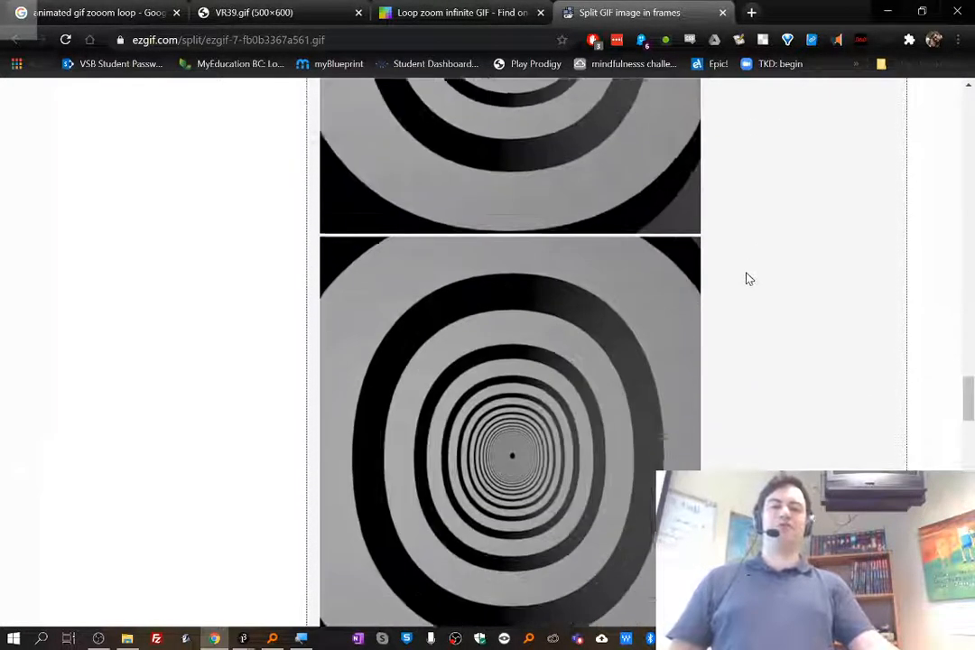
Step: Scroll past the last split frame to the 'Download frames as ZIP' button
scroll(down, 3)
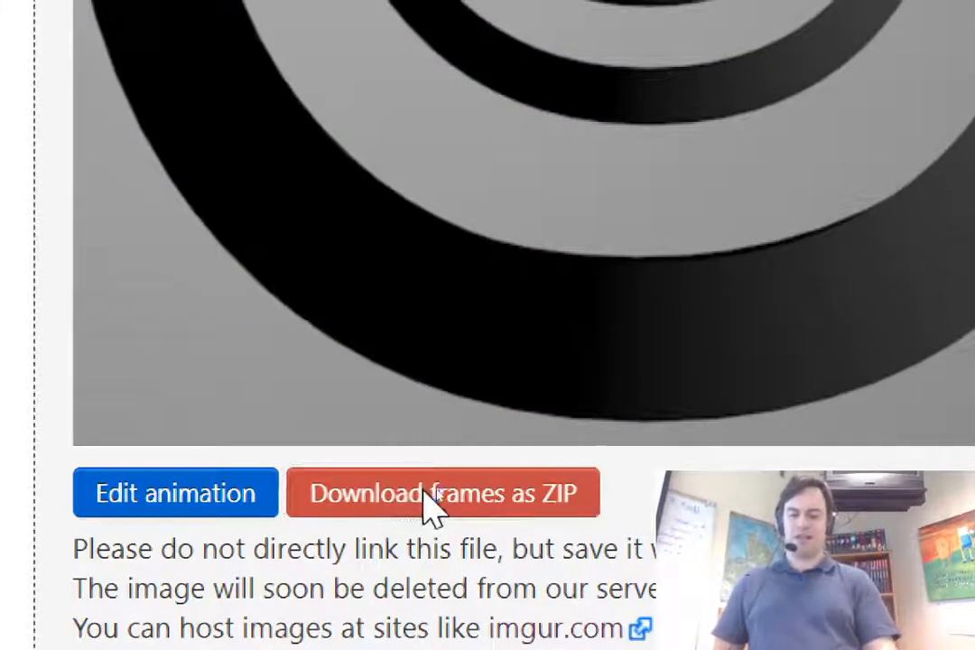
click(442, 493)
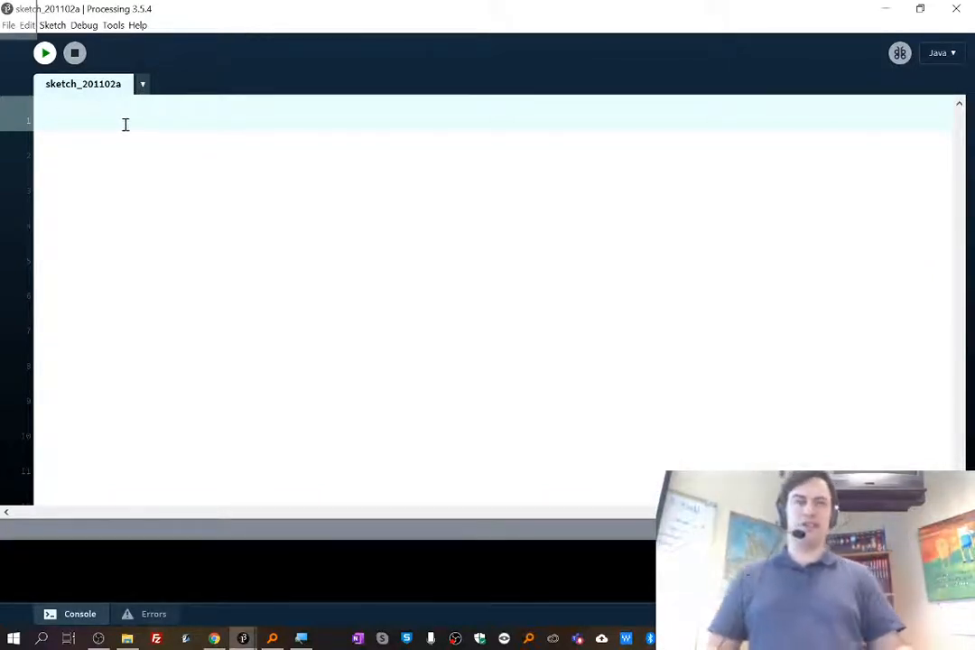
Step: Type empty setup() and show() functions and save the sketch as gifexample on the Desktop
text(void setup() {)
click(493, 253)
text(void sh)
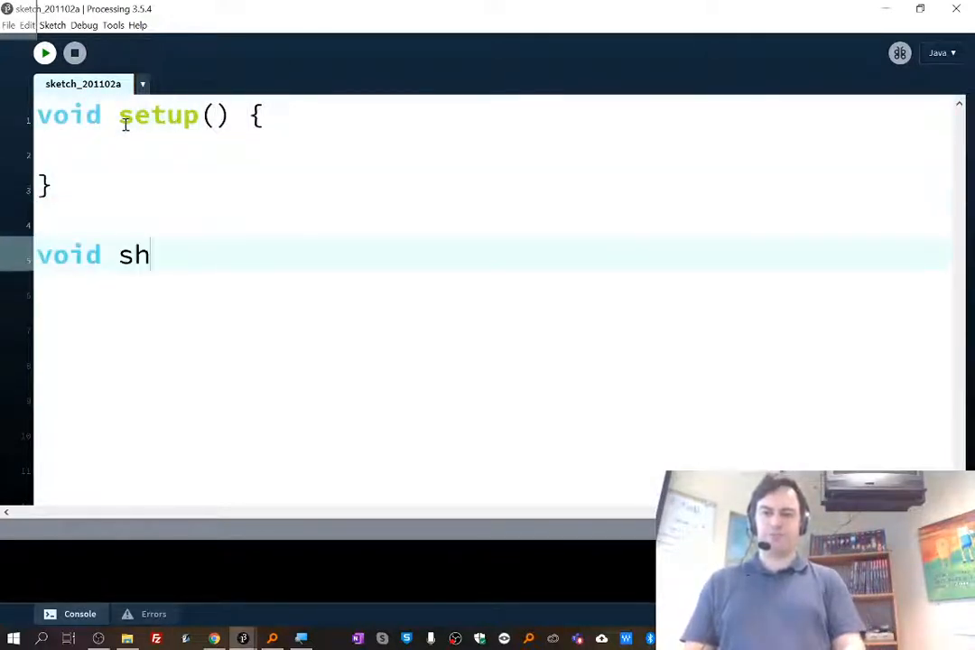
text(ow() {)
click(493, 326)
text(})
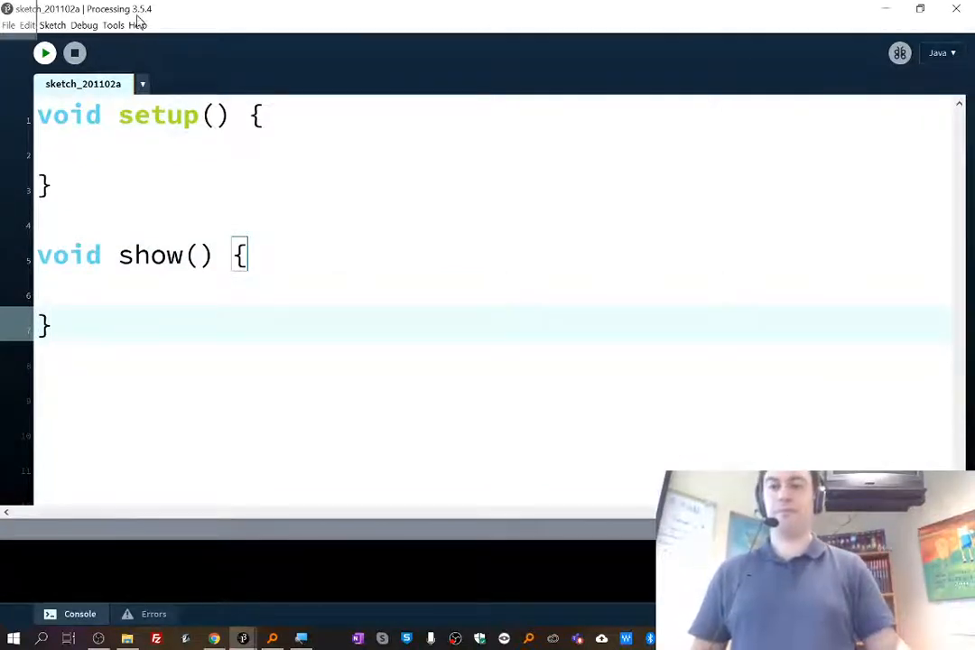
click(8, 25)
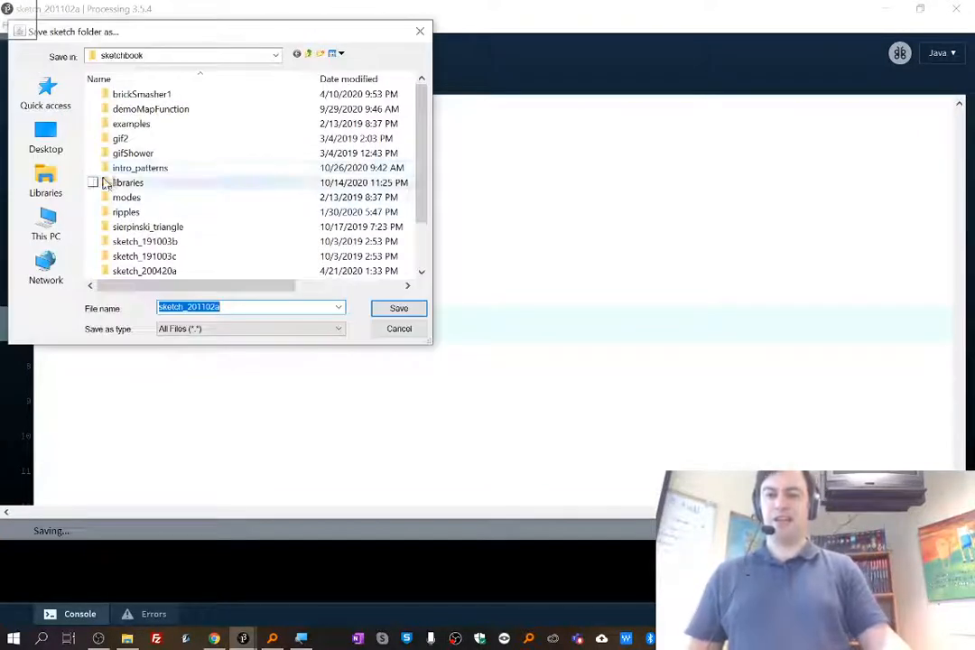
click(46, 135)
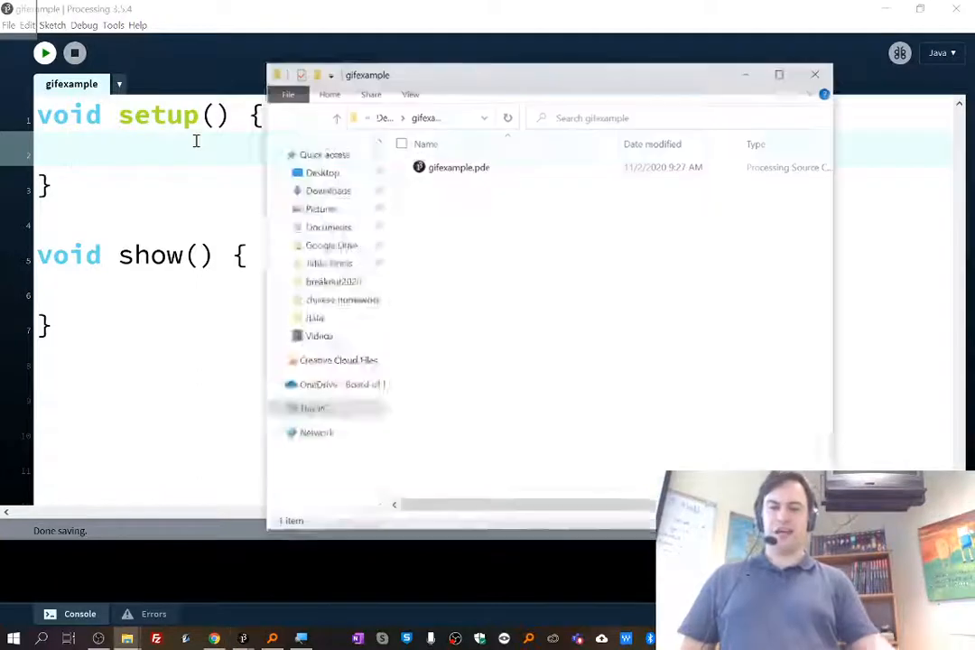
Step: Create a new folder named data in the gifexample sketch folder
scroll(down, 3)
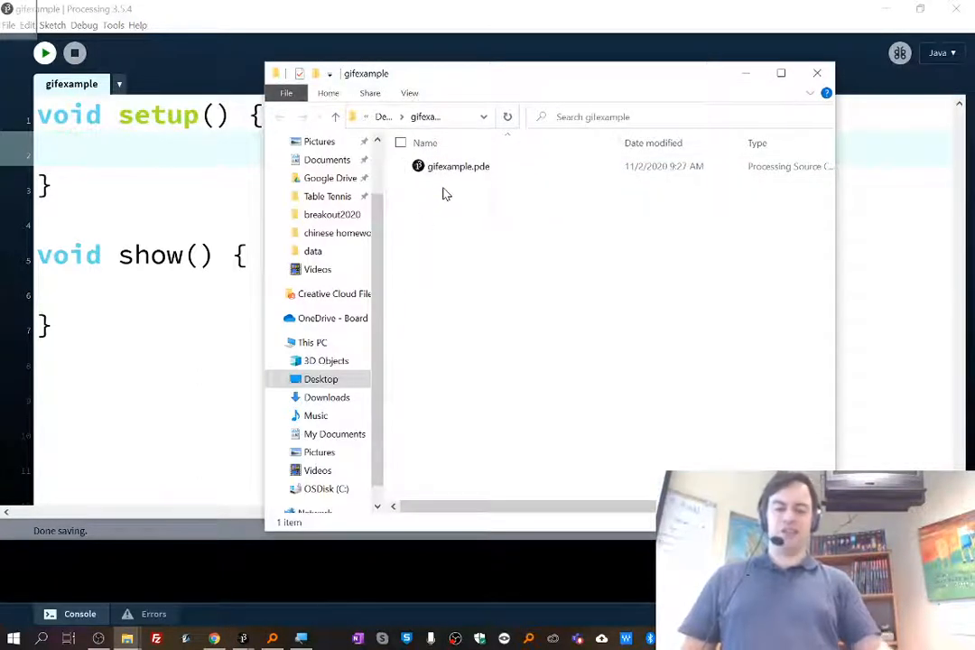
click(458, 166)
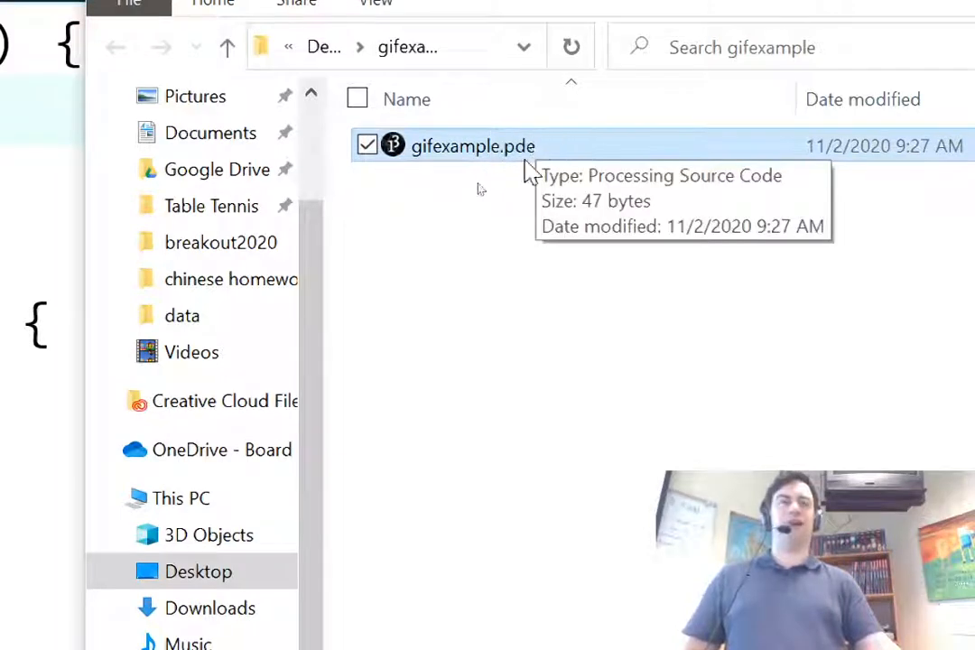
click(463, 213)
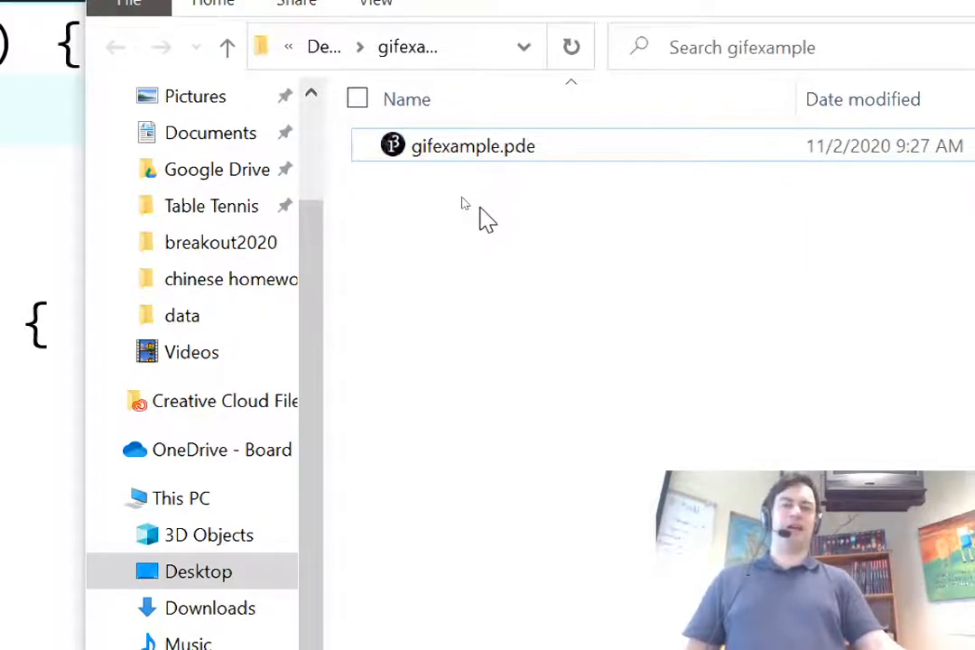
right_click(461, 203)
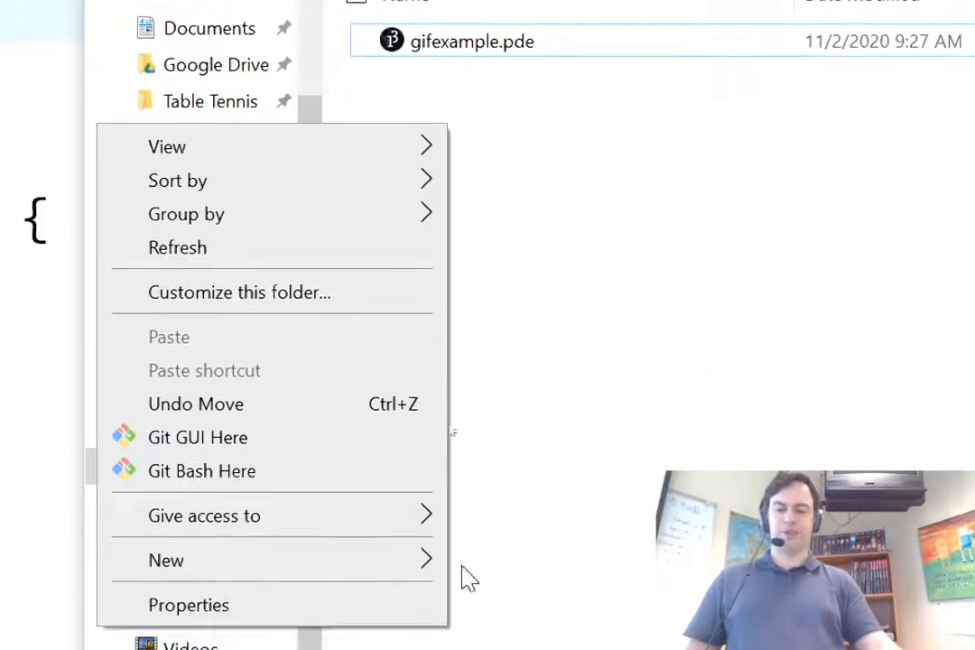
click(166, 560)
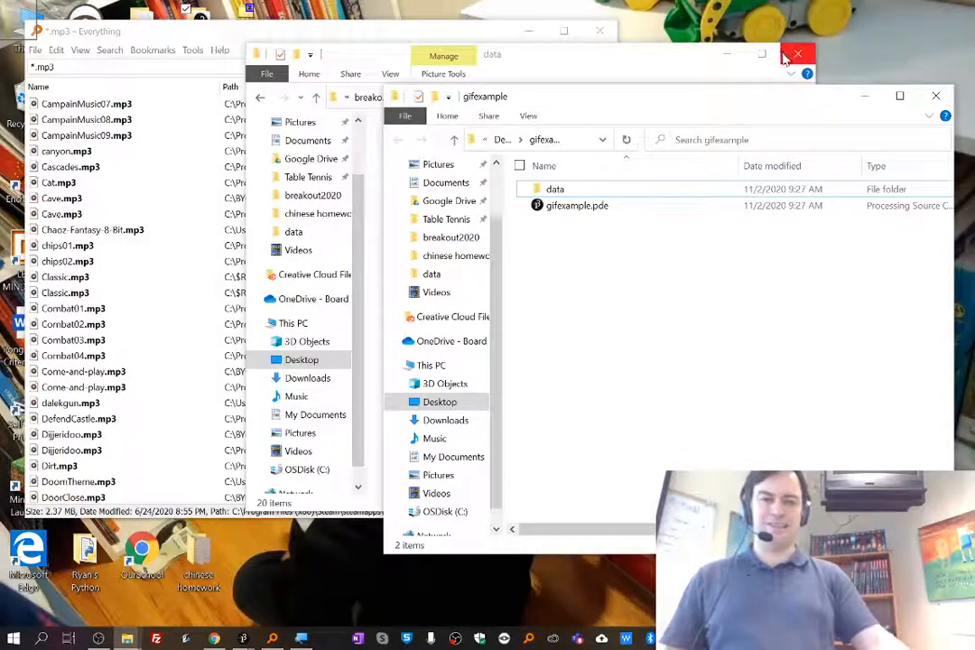
Step: Close the extra data folder Explorer window
click(796, 54)
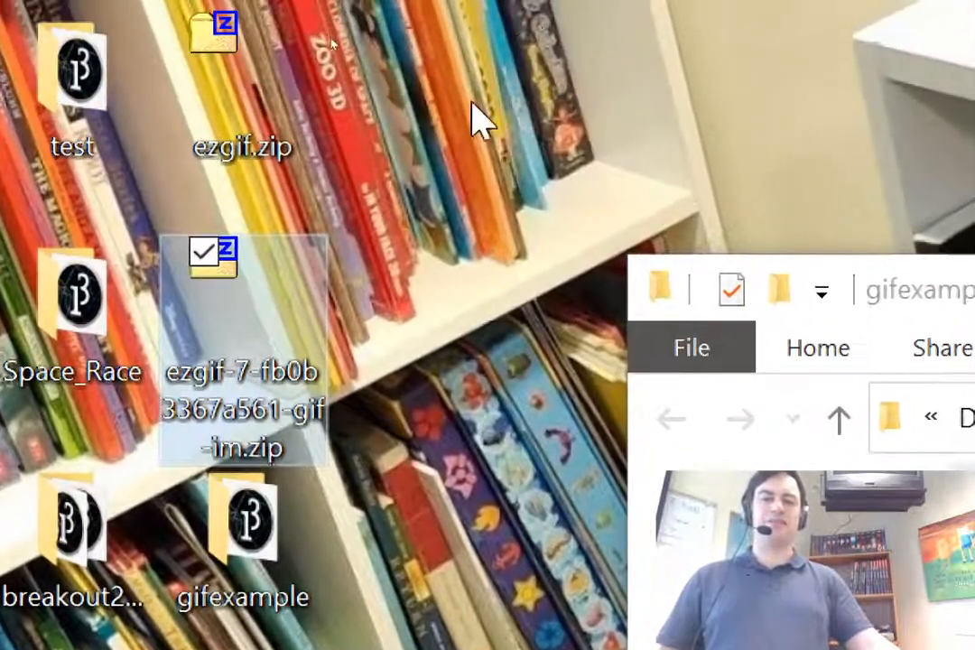
mouse_move(253, 348)
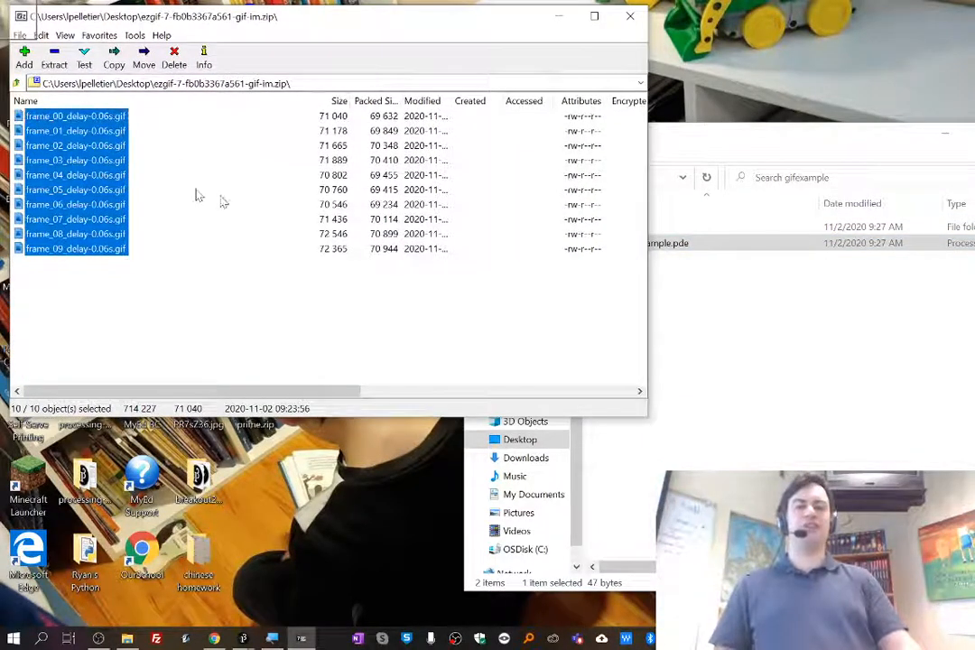
Step: Drag the ten selected frame GIFs from 7-Zip into gifexample's data folder
click(637, 226)
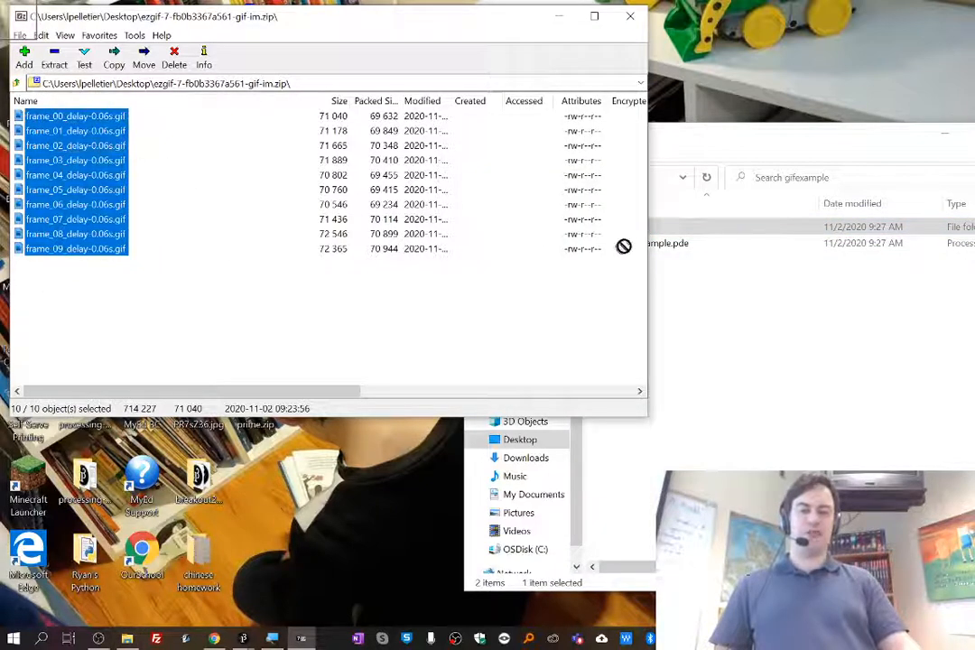
click(634, 227)
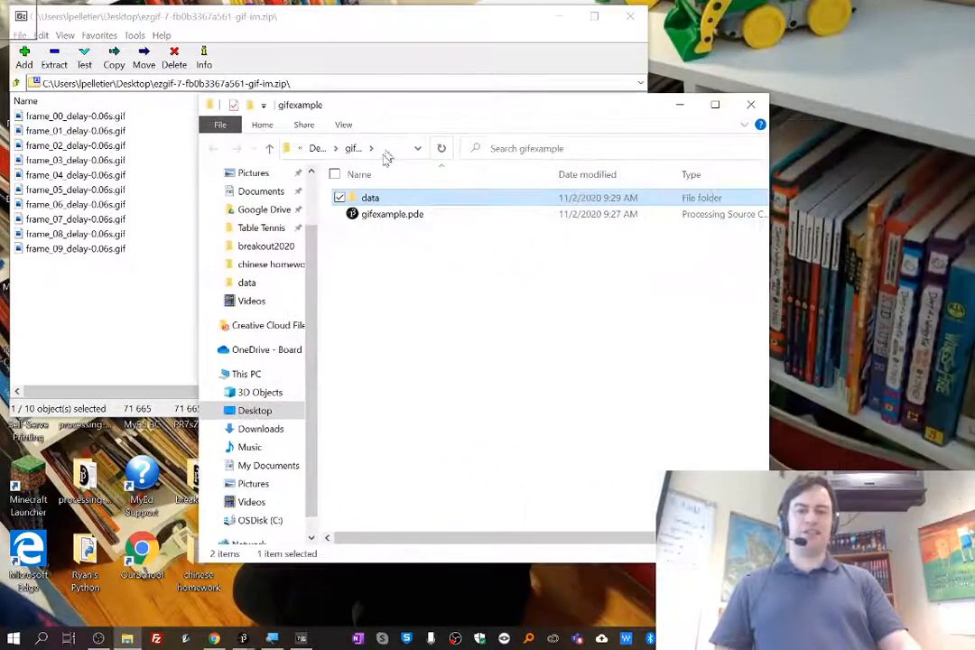
Step: Open gifexample's data folder to confirm the ten extracted tunnel frame GIFs
double_click(370, 197)
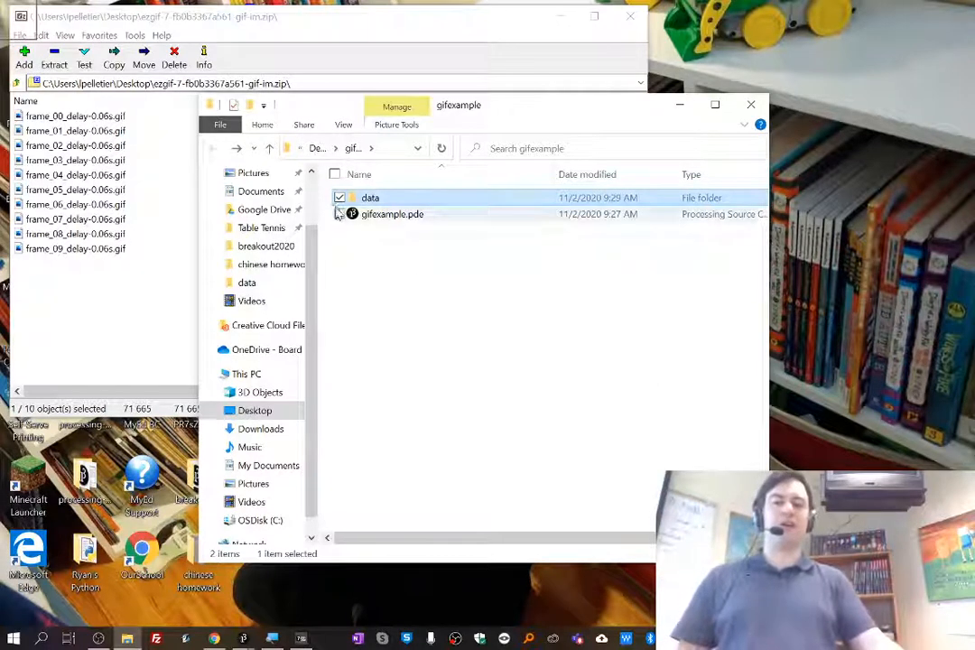
double_click(370, 198)
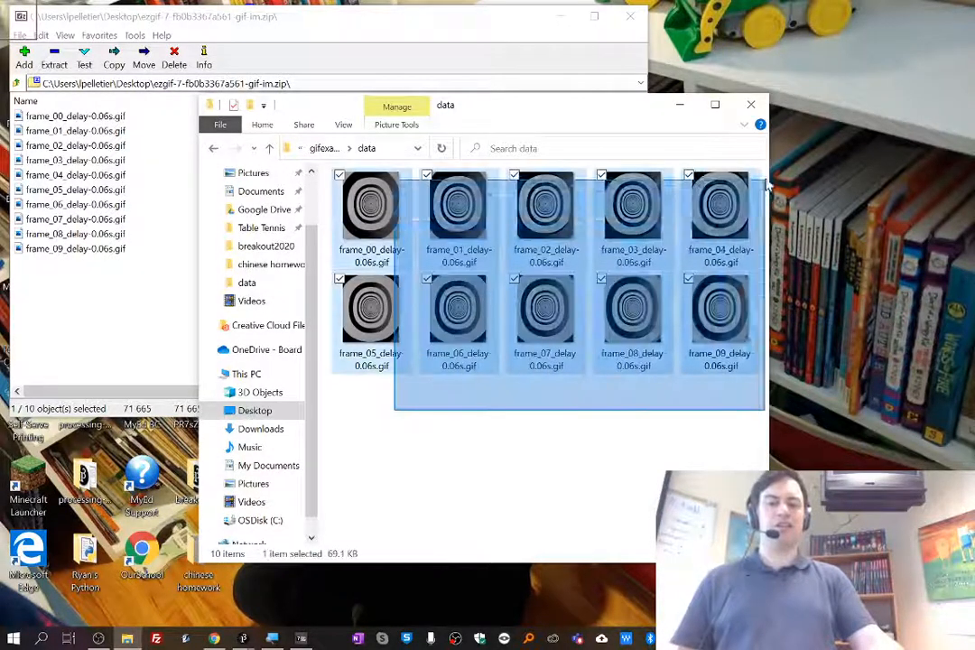